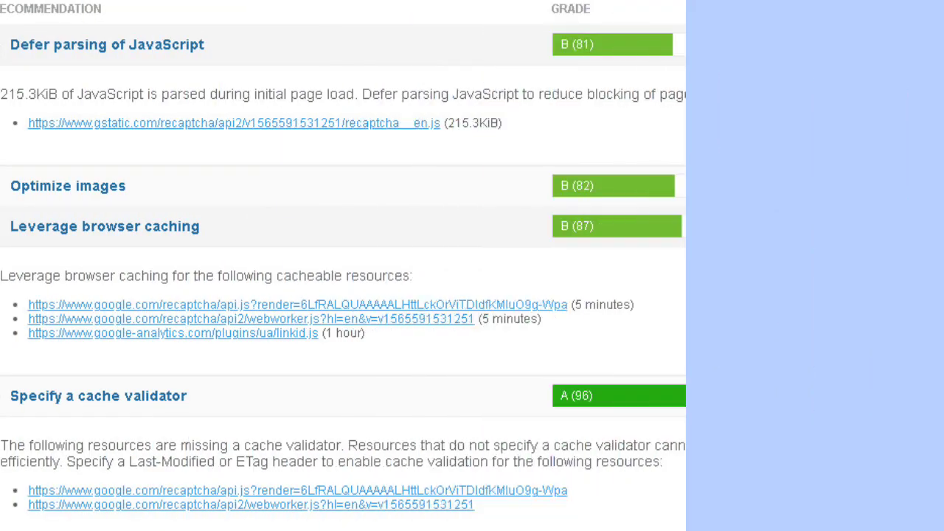
- Scroll the GTmetrix report to the Defer parsing of JavaScript recommendation
{"action": "scroll", "scroll_direction": "right", "scroll_amount": 3}
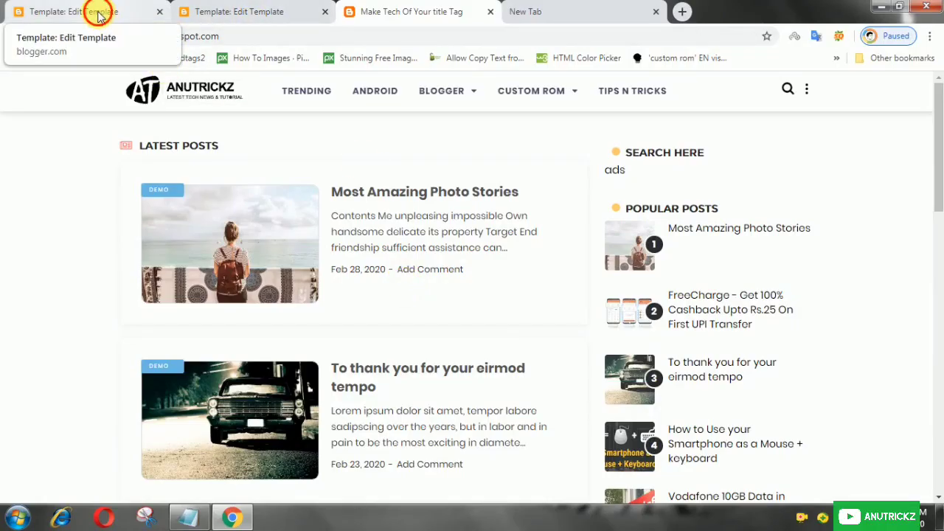
- Locate the Google Analytics script in the Blogger template, then view the deferred script in Notepad
{"action": "left_click", "coordinate": [81, 11]}
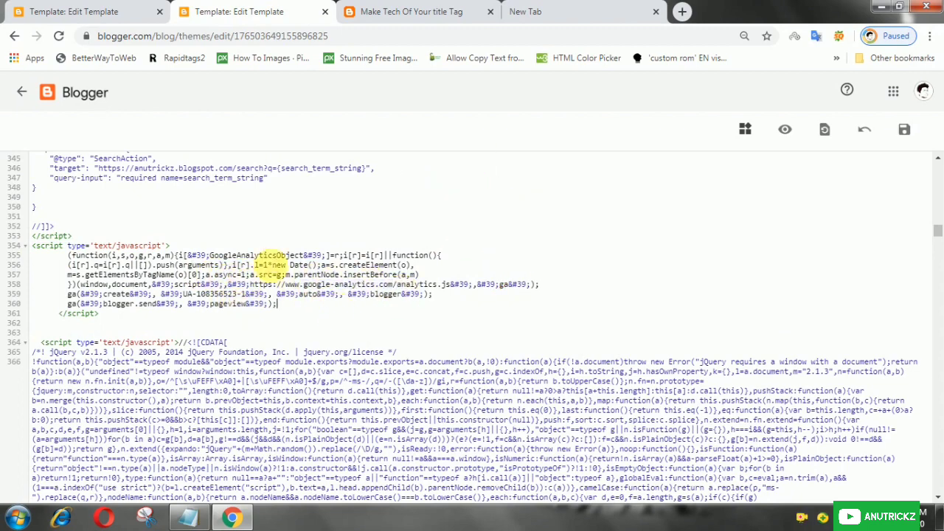
{"action": "left_click", "coordinate": [189, 516]}
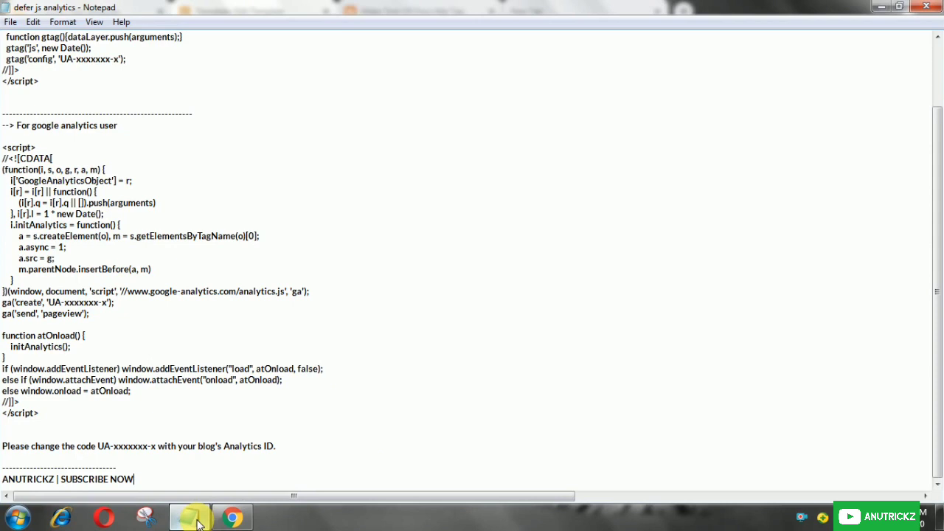